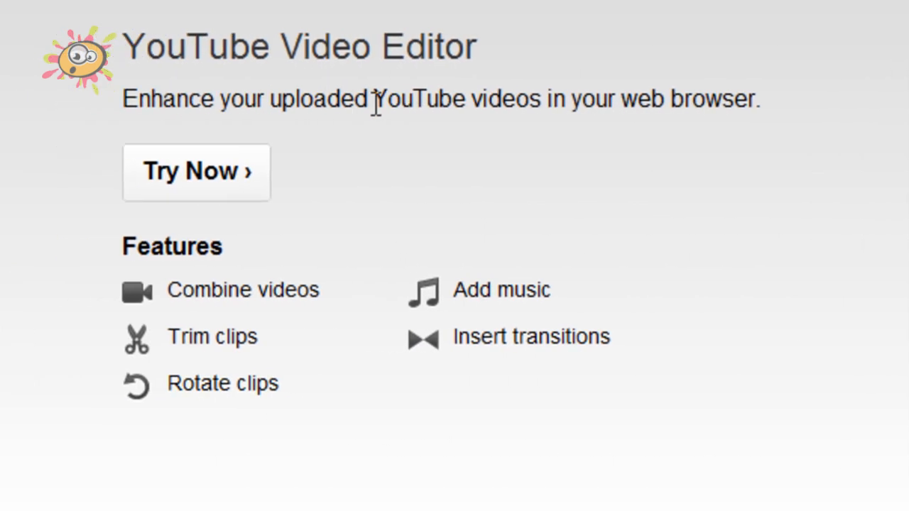
pyautogui.moveTo(341, 295)
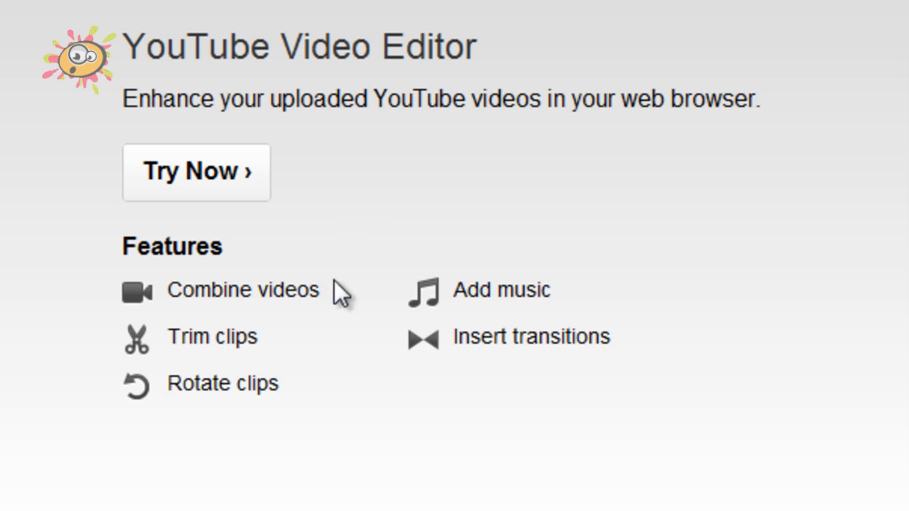
pyautogui.moveTo(412, 81)
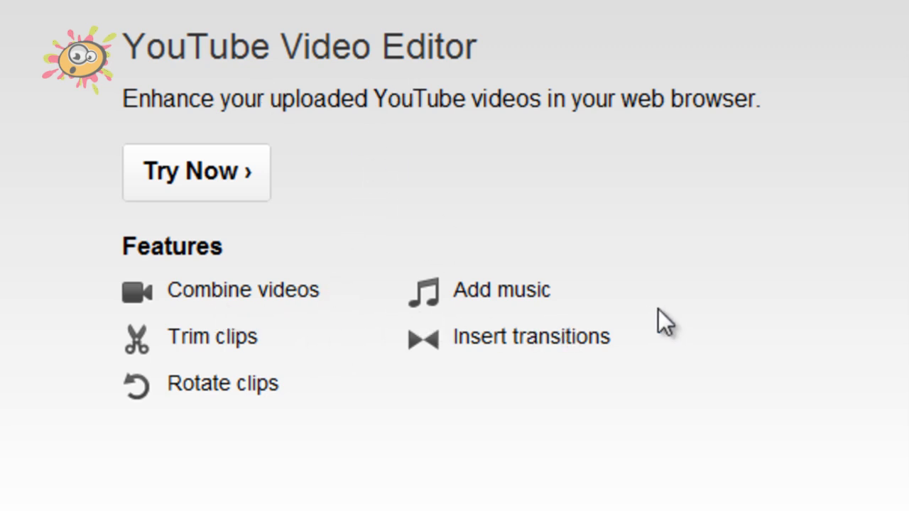
pyautogui.moveTo(284, 359)
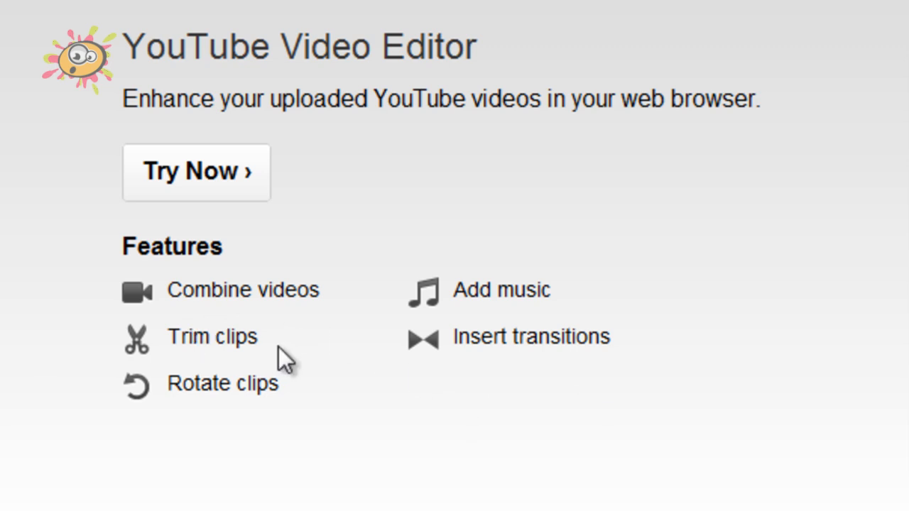
pyautogui.moveTo(606, 344)
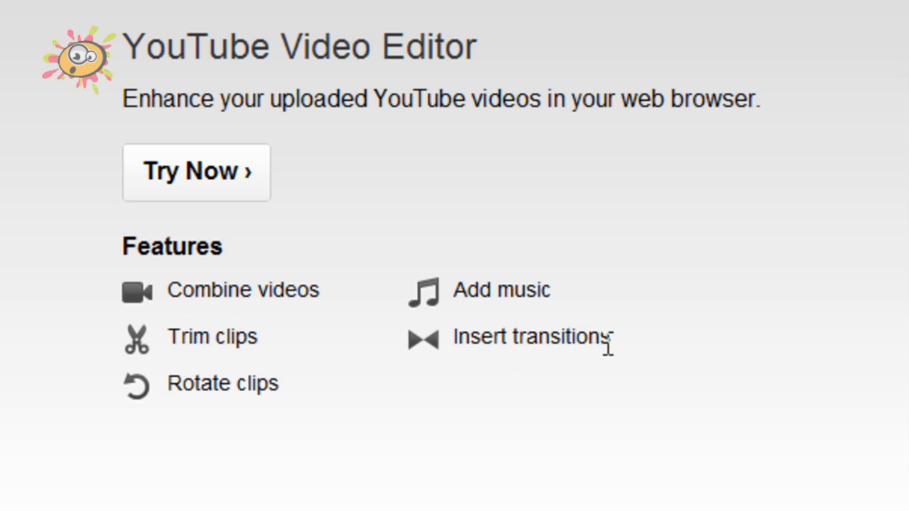
# Step: Open My Videos and launch the Video Editor with the two 8:37 clips
pyautogui.doubleClick(222, 383)
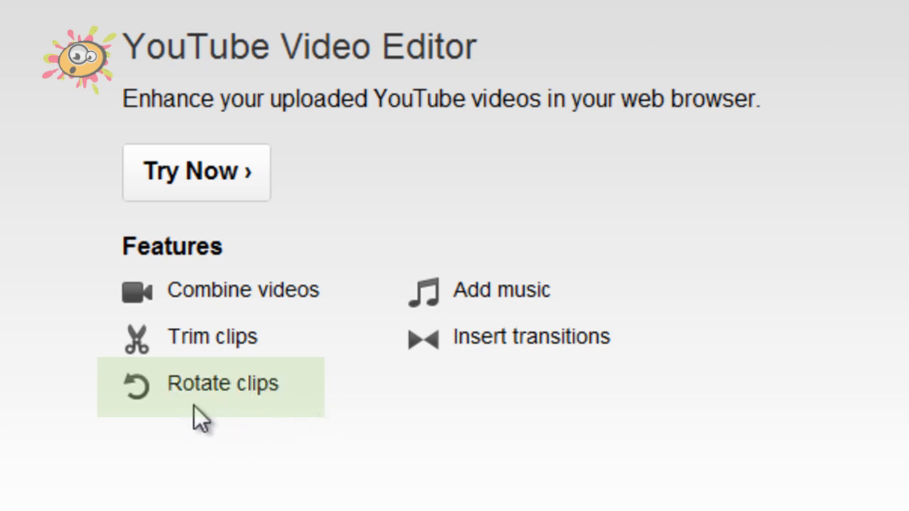
pyautogui.moveTo(437, 427)
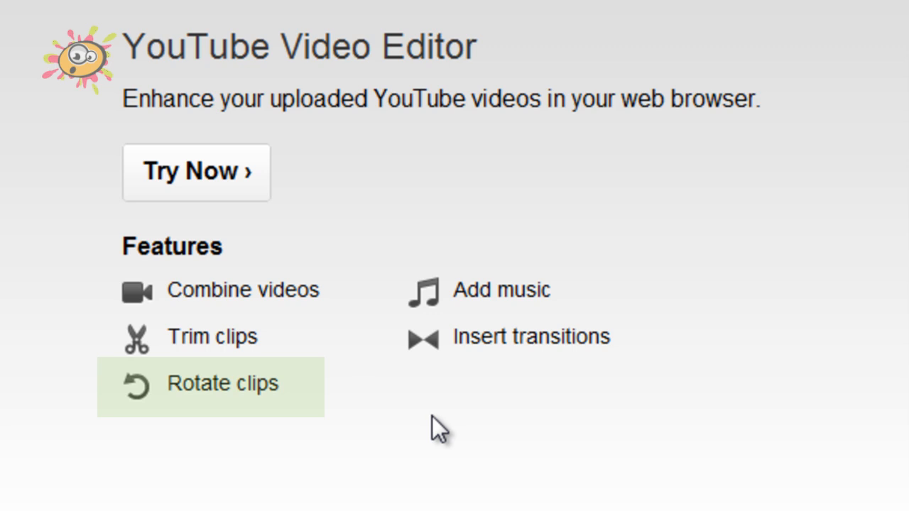
pyautogui.moveTo(387, 409)
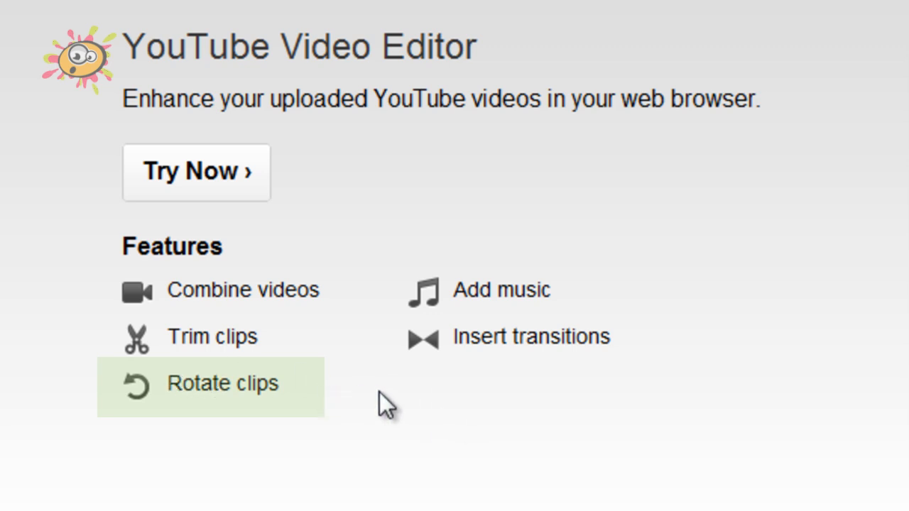
pyautogui.moveTo(519, 416)
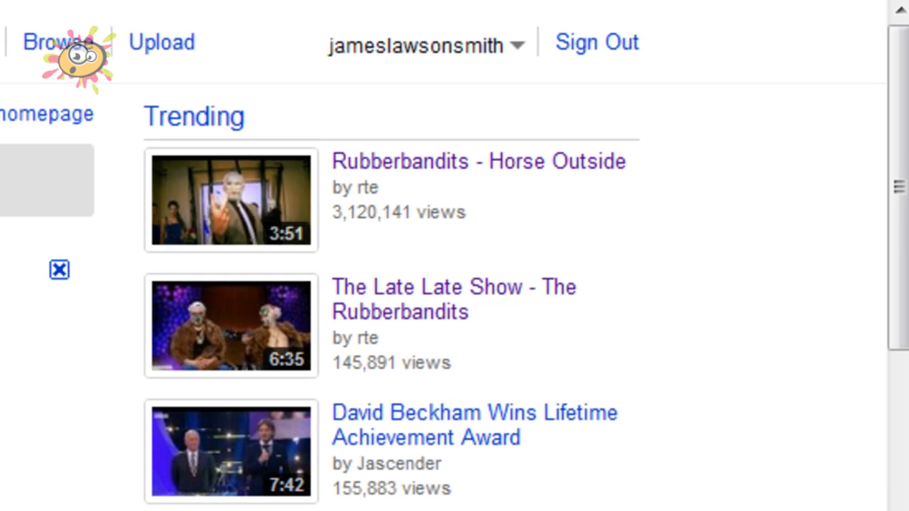
pyautogui.click(423, 45)
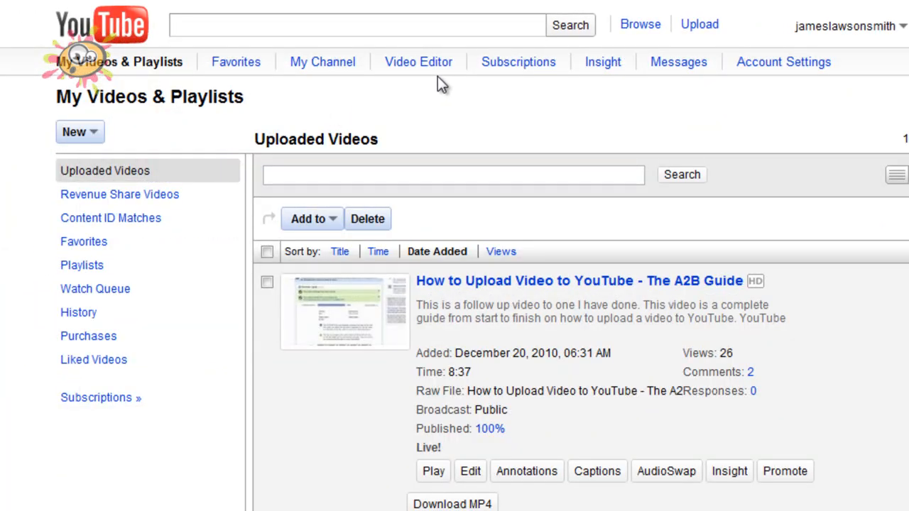
pyautogui.moveTo(419, 62)
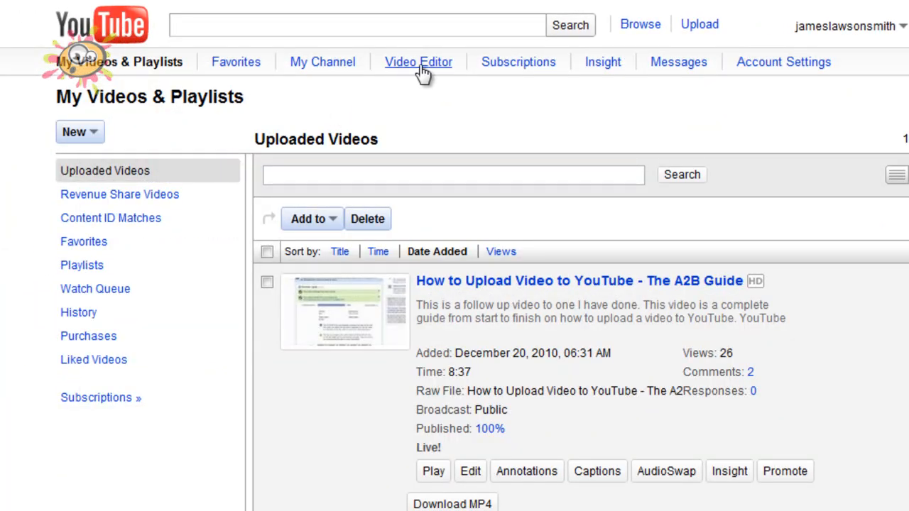
pyautogui.click(418, 62)
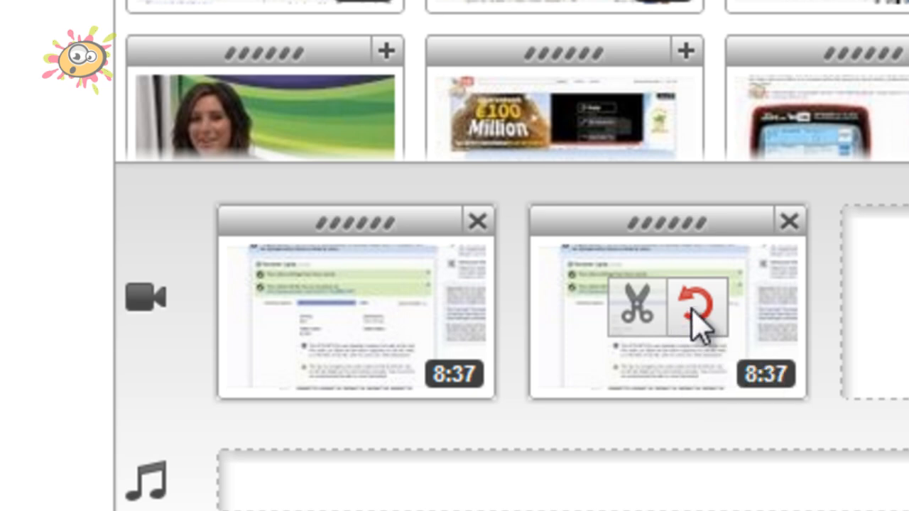
# Step: Open the timeline clip's rotate dialog and rotate it a quarter turn left
pyautogui.click(700, 308)
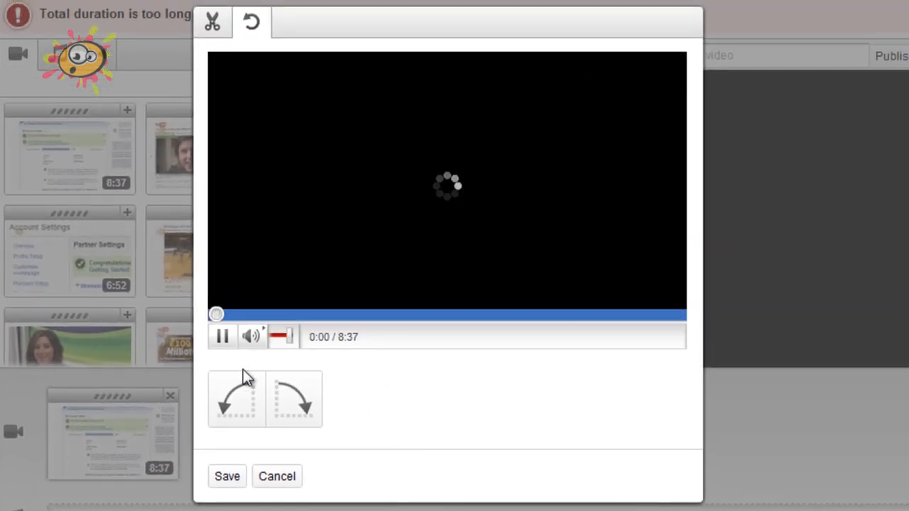
pyautogui.moveTo(237, 397)
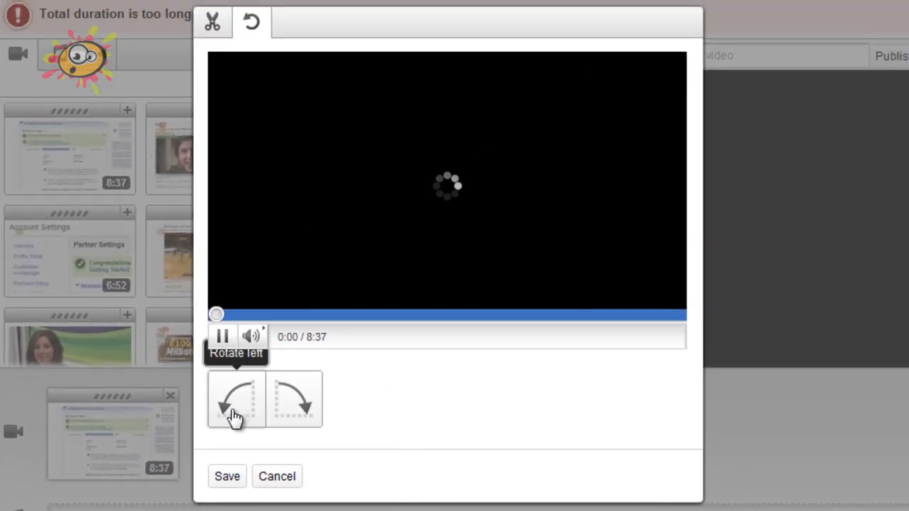
pyautogui.click(252, 336)
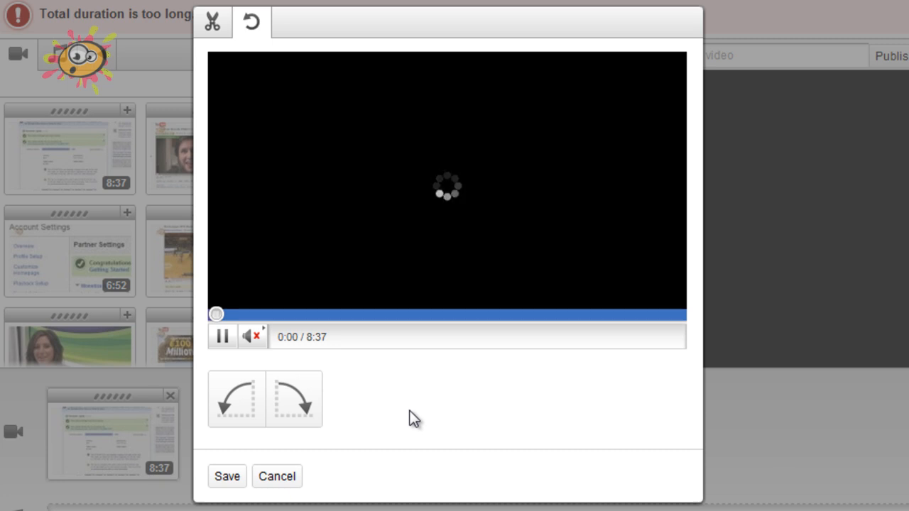
pyautogui.moveTo(408, 418)
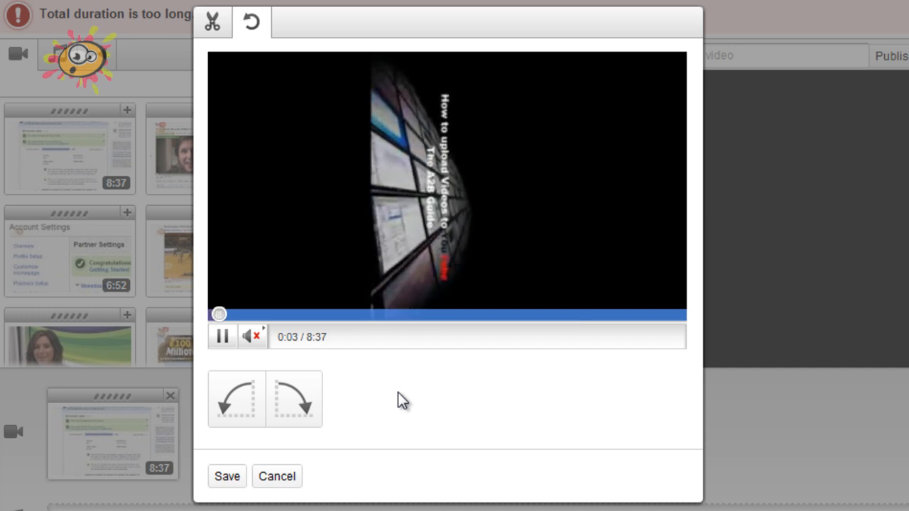
pyautogui.moveTo(294, 399)
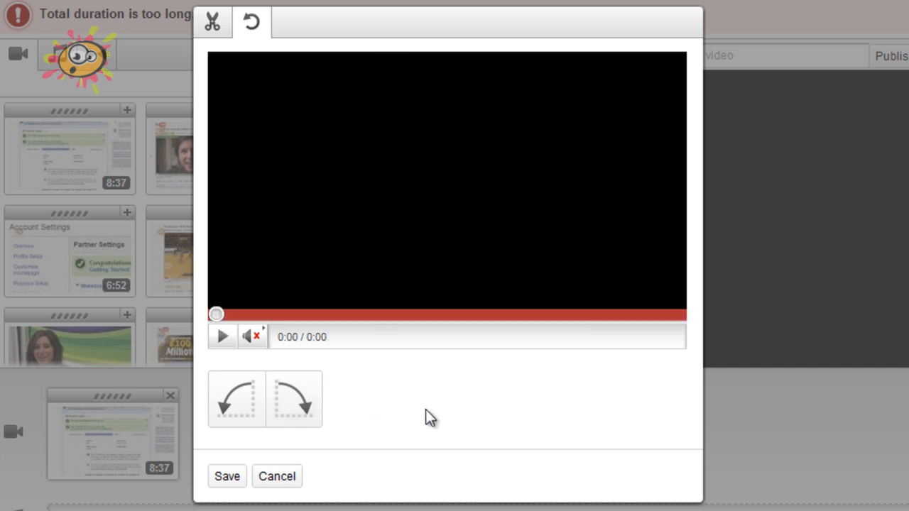
# Step: Rotate the clip a further quarter turn to upside down, then cancel the rotation
pyautogui.click(221, 336)
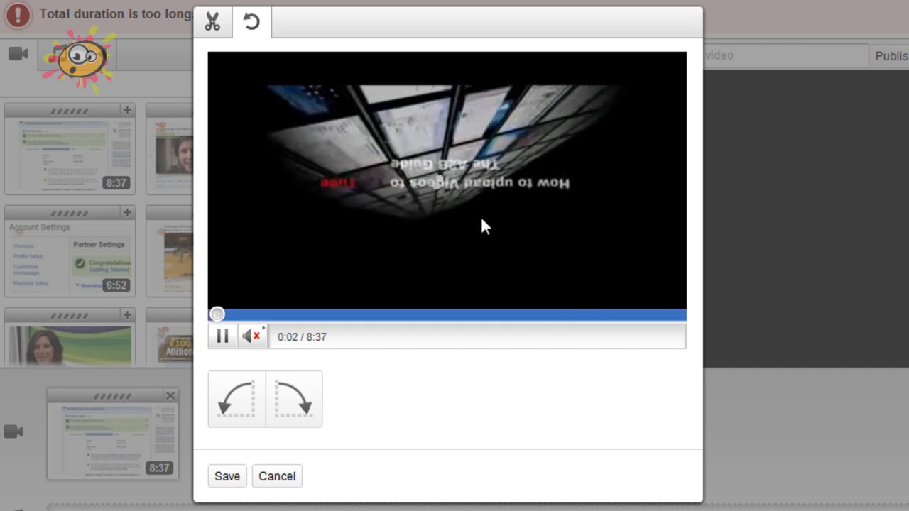
pyautogui.moveTo(277, 477)
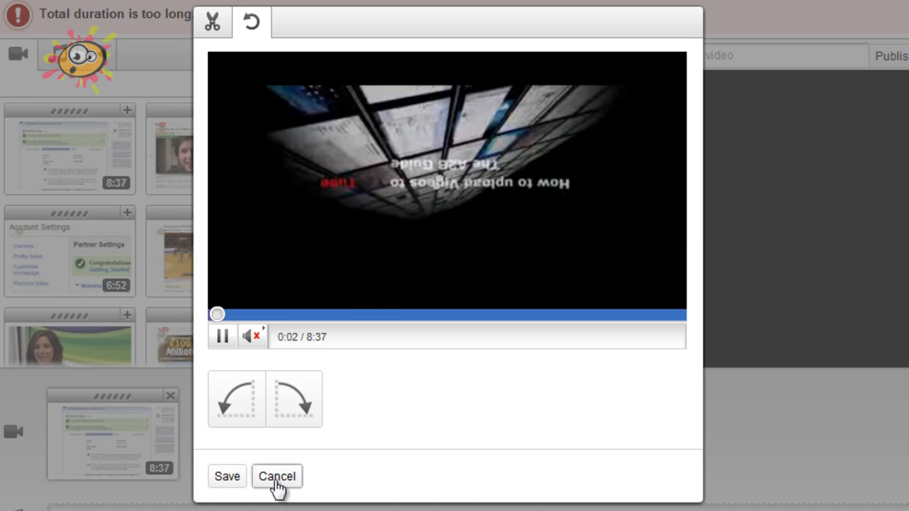
pyautogui.click(276, 476)
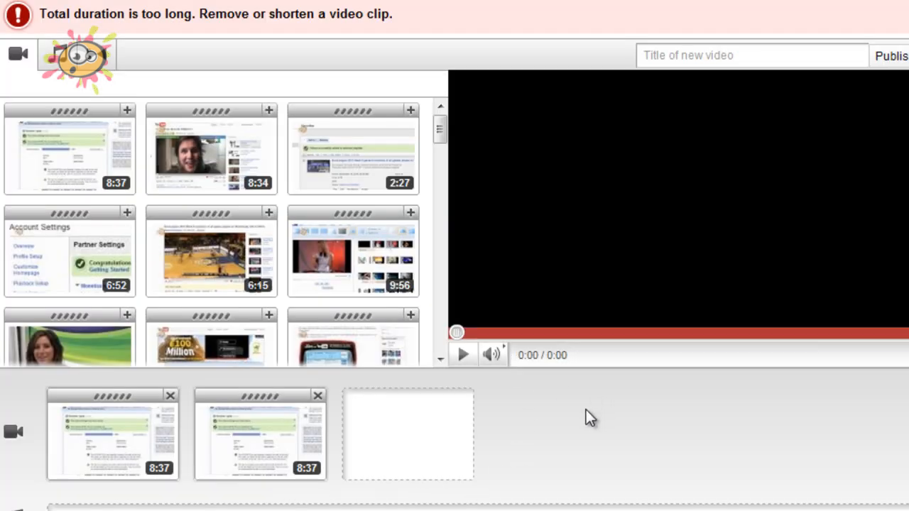